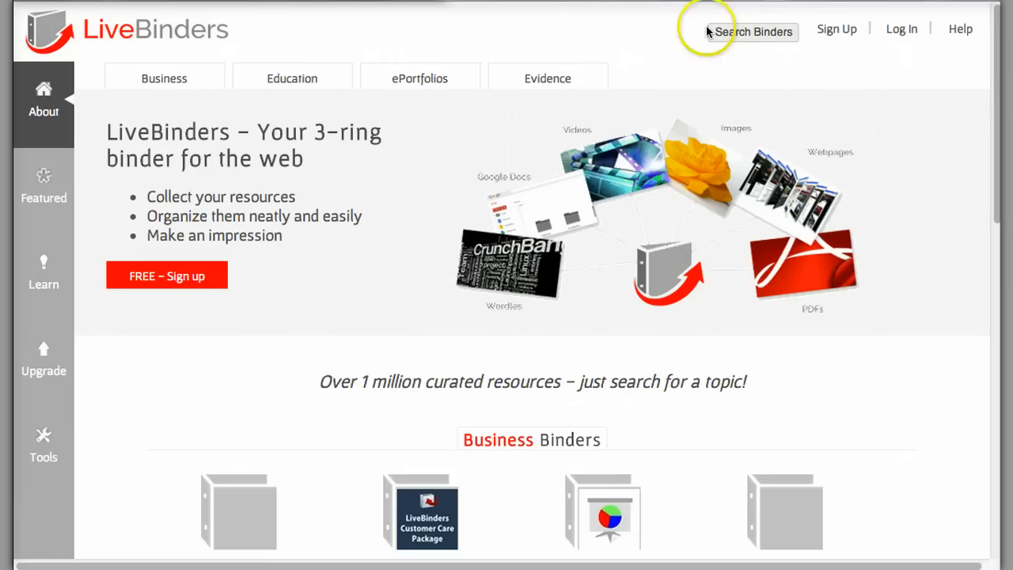
Sign in to the LiveBinders account and reach the My Binders page.
left_click(902, 28)
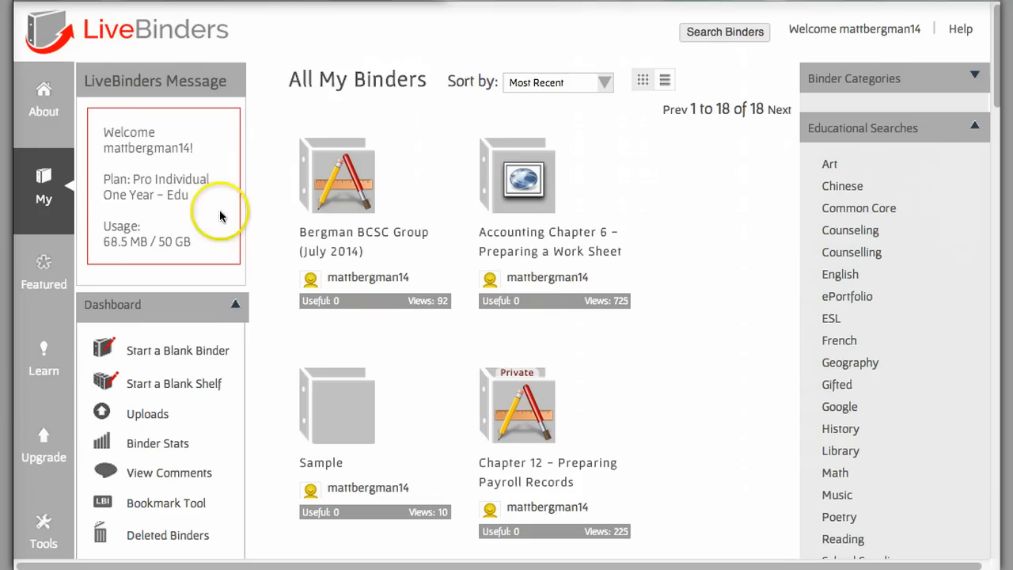
Start a blank binder named Sample, description 'This is a sample', category Education, public.
left_click(178, 349)
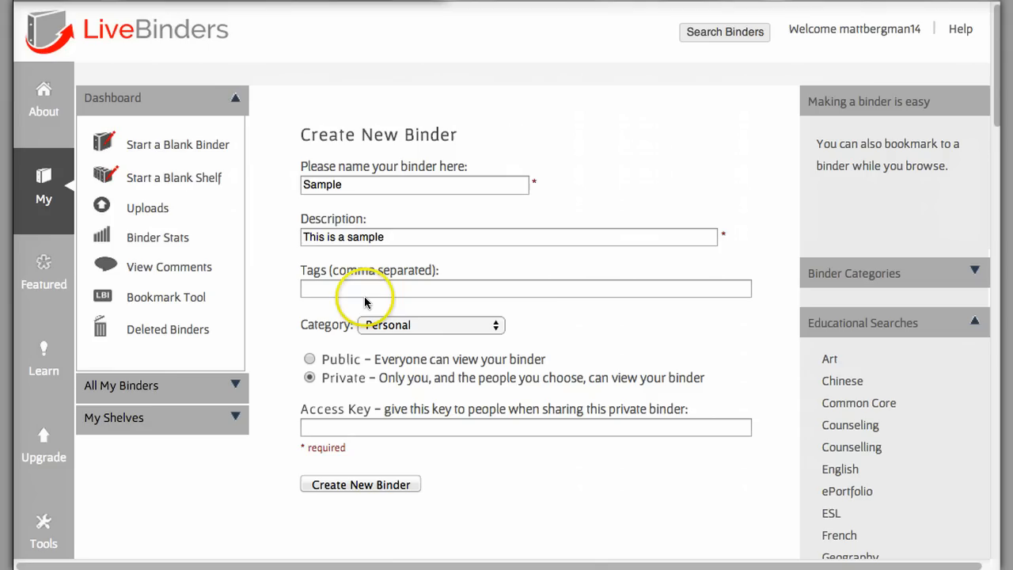
mouse_move(347, 399)
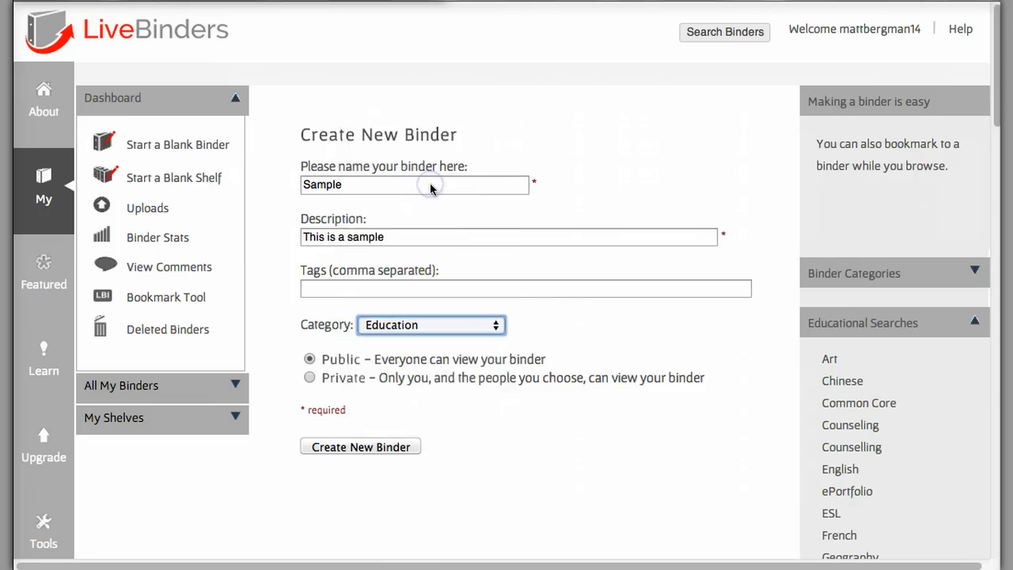
Create the Sample binder and name its first tab UDL.
left_click(361, 447)
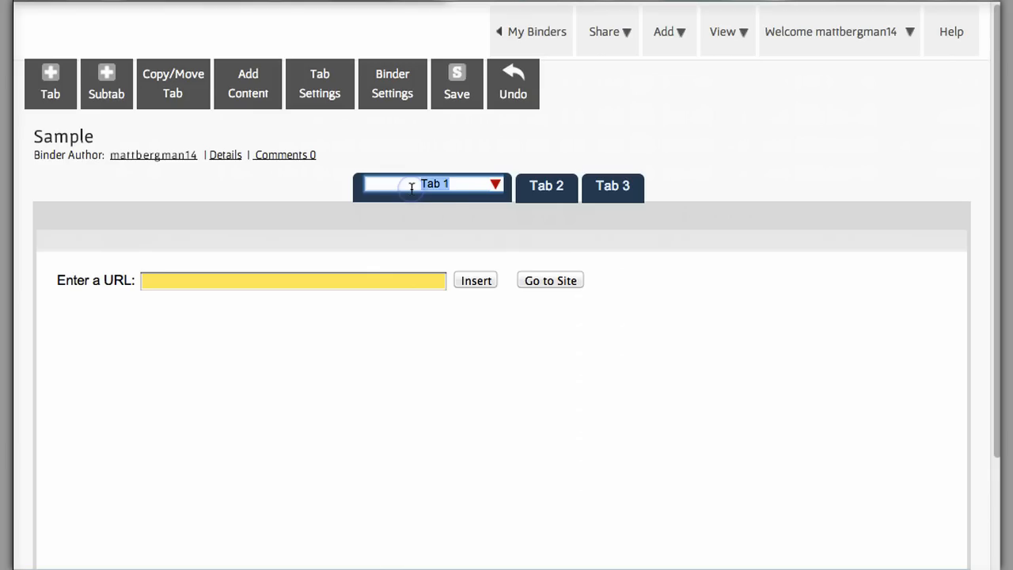
type("UDL")
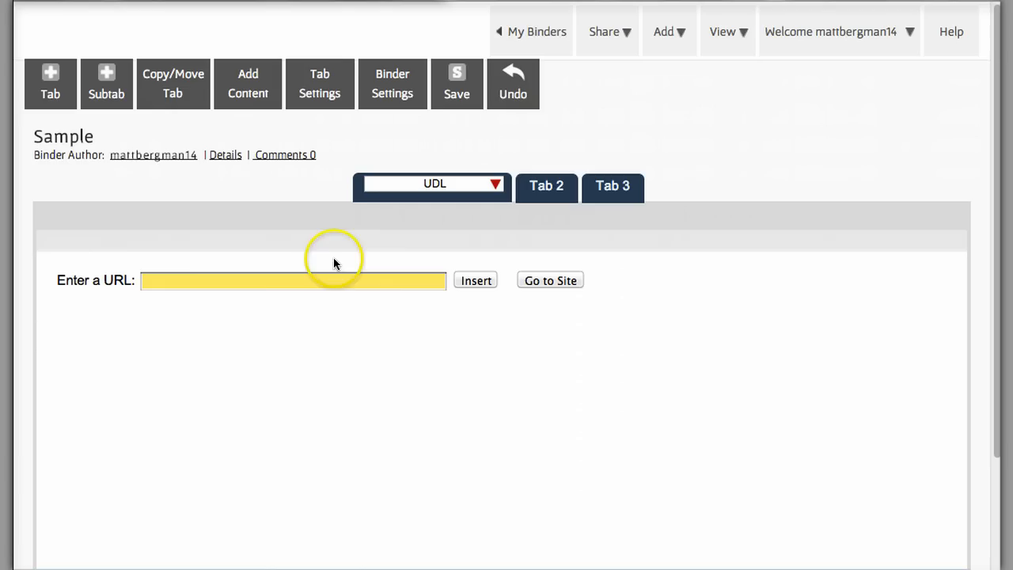
type("www.udl")
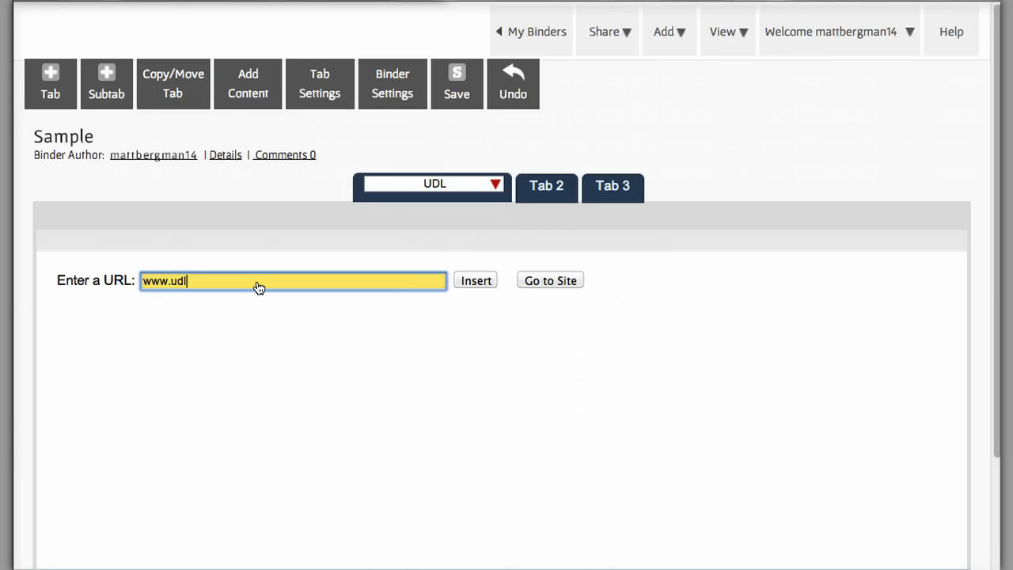
left_click(475, 280)
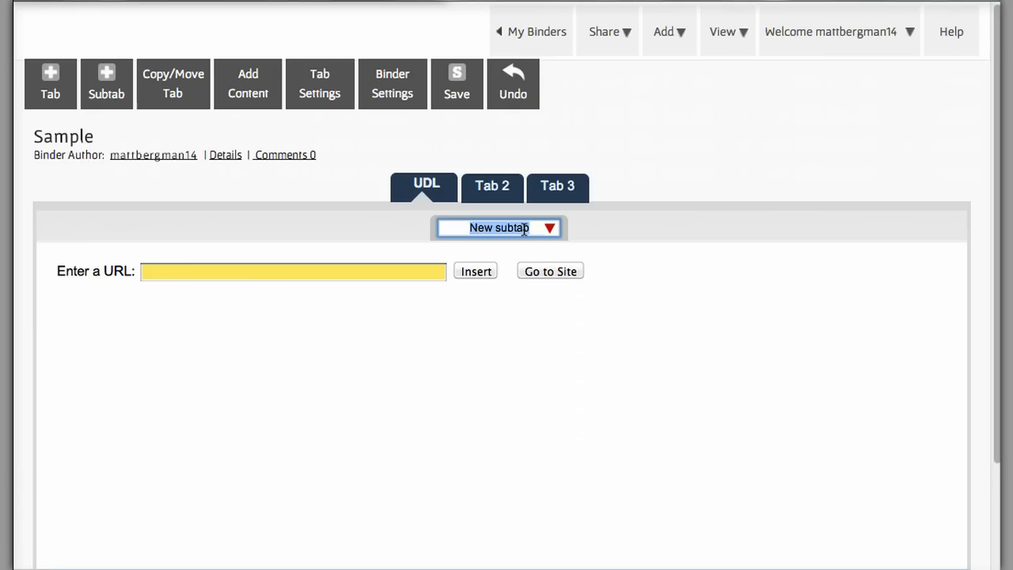
Rename the first subtab to Representation and add a second subtab under UDL.
left_click(293, 273)
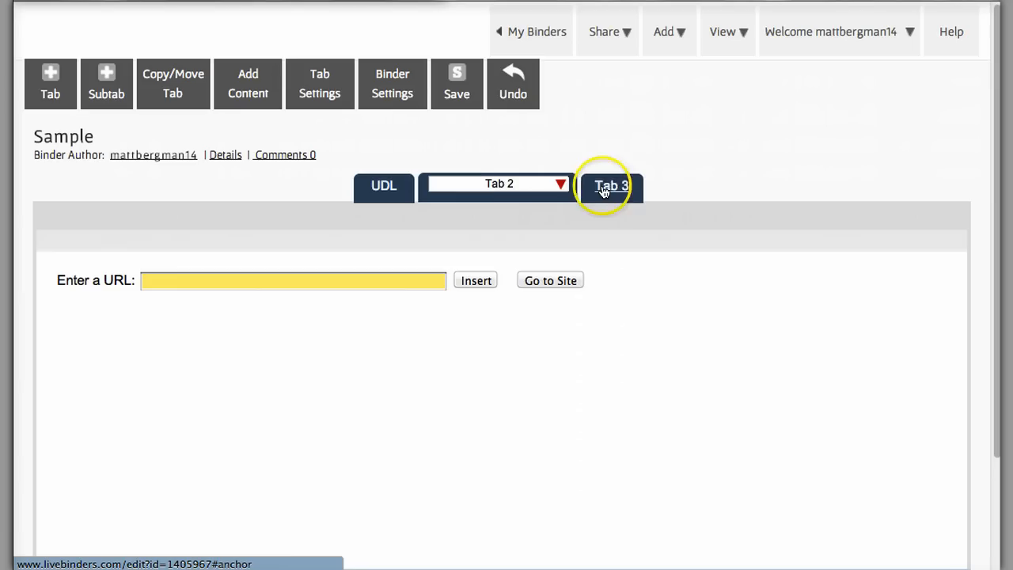
left_click(383, 185)
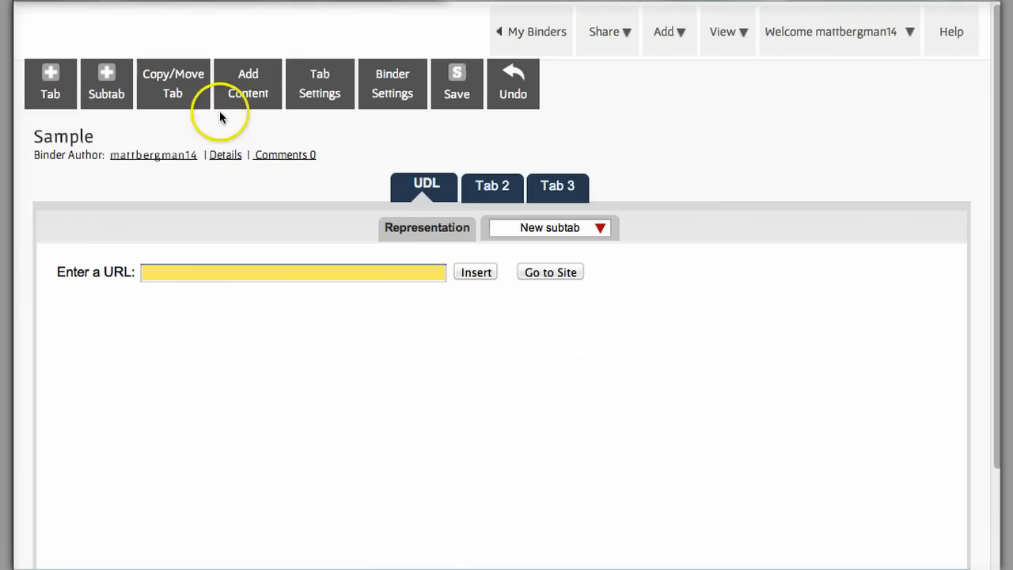
Apply a title-and-columns text layout to the New subtab via Add Content.
left_click(247, 82)
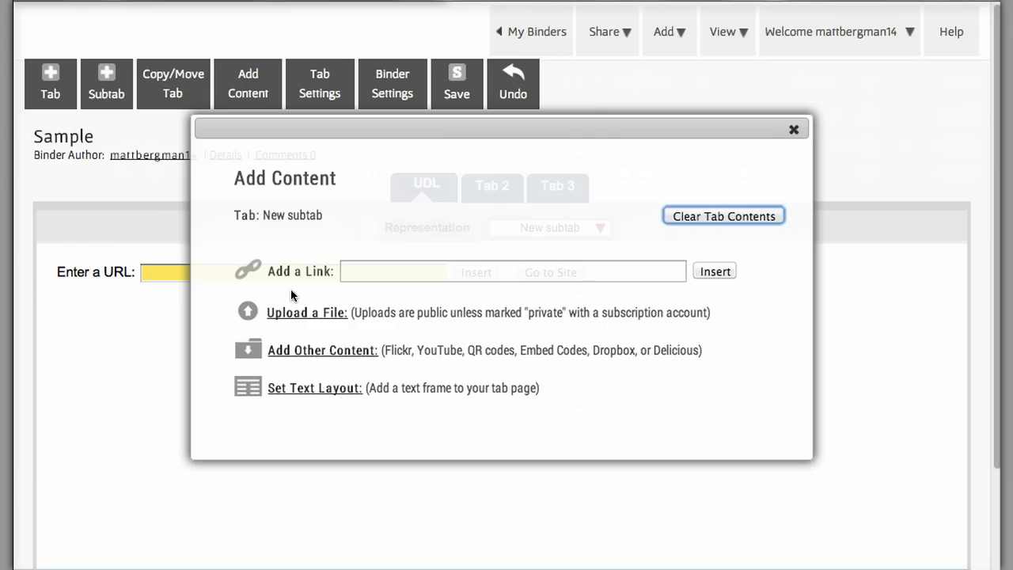
left_click(323, 350)
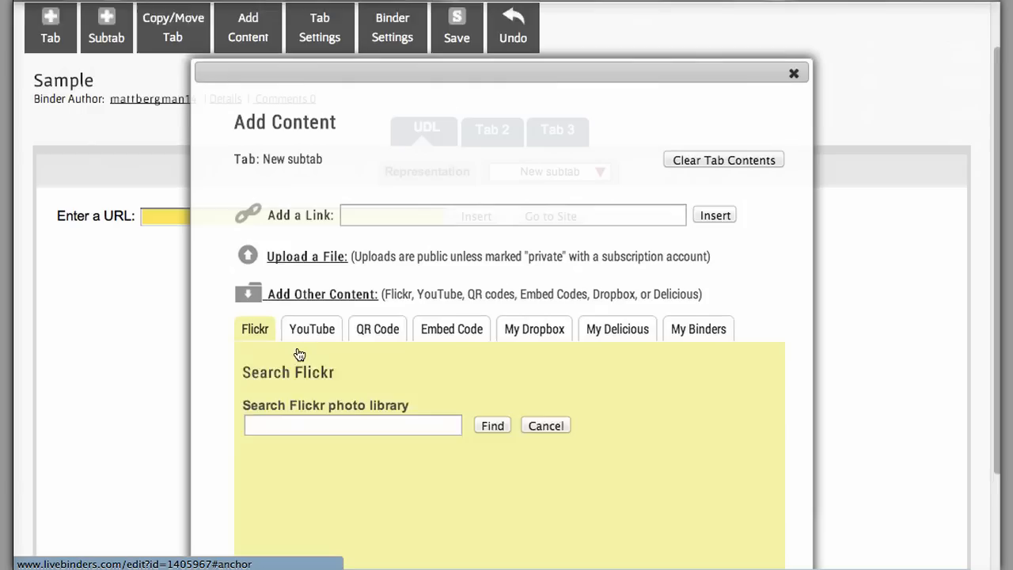
scroll("down", 3)
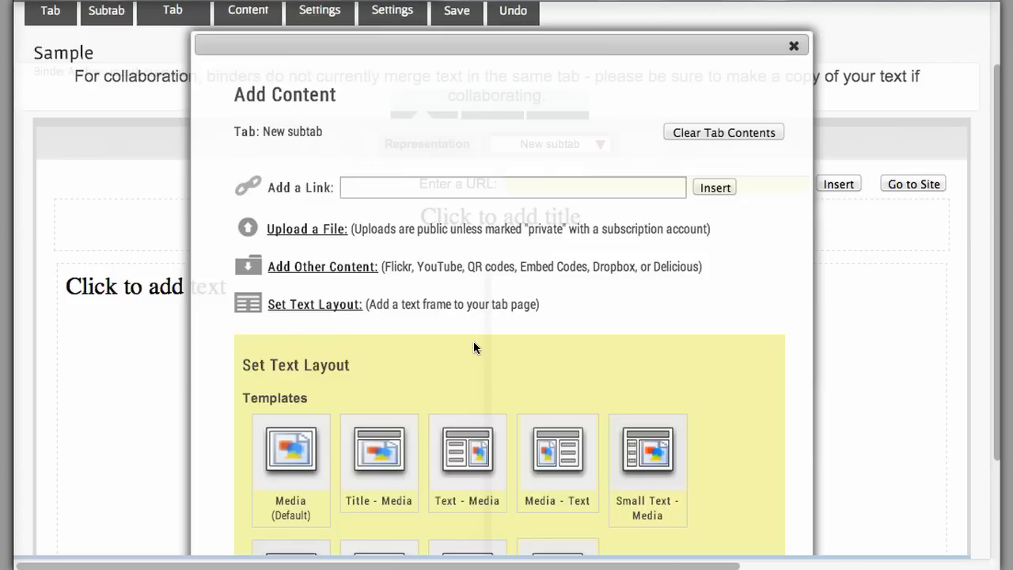
left_click(795, 44)
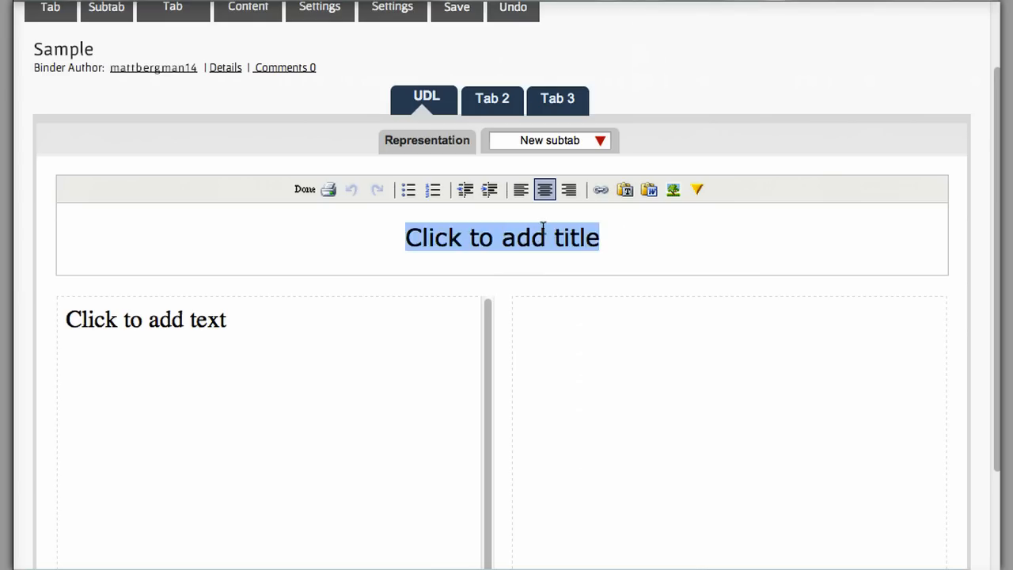
Give the subtab a centred 18pt title 'Options for Symbols and Expressions' with the text 'Check out this picture.'.
type("Options for Symbols,")
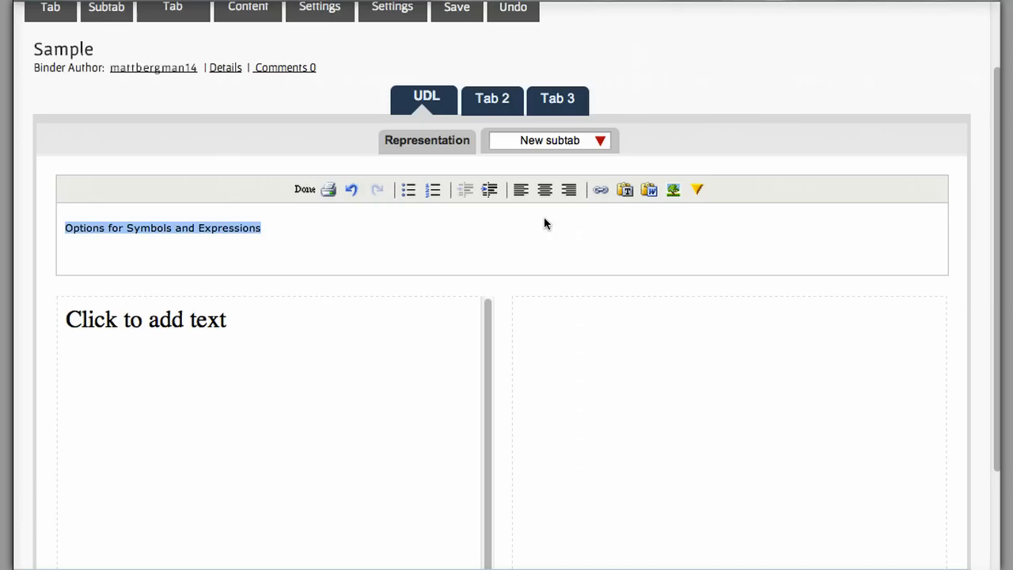
left_click(521, 190)
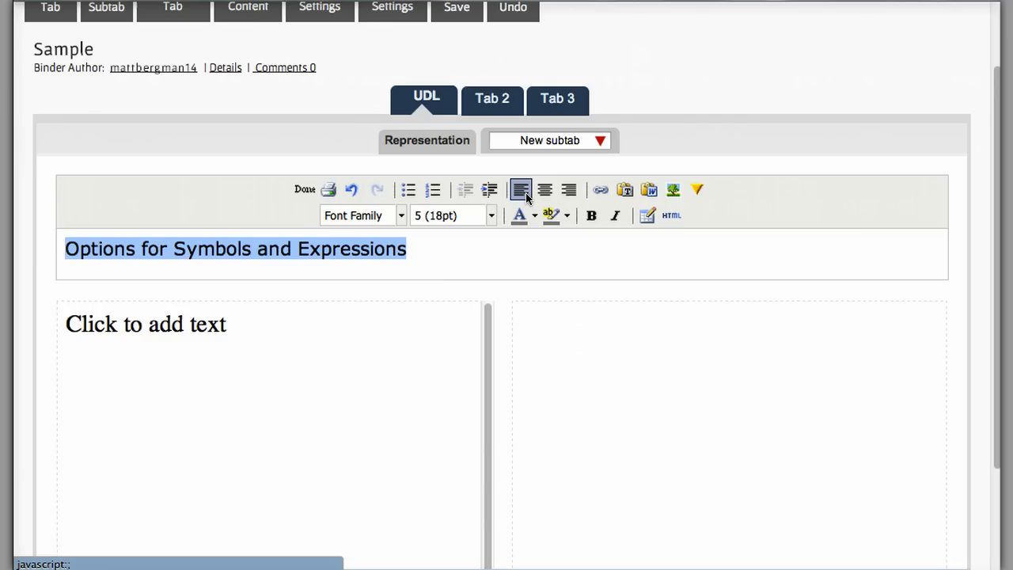
left_click(544, 190)
type("Check out this picture.")
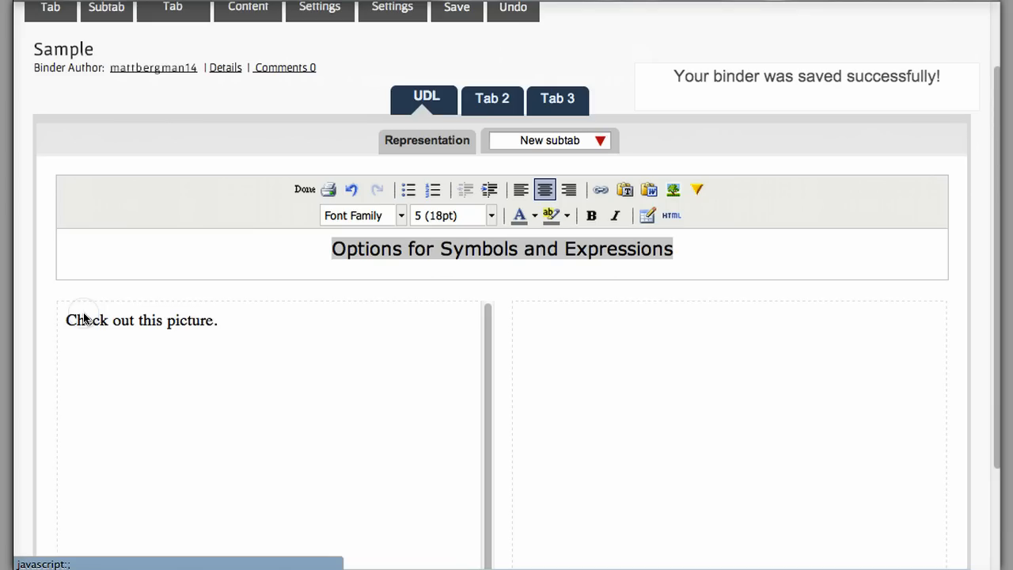
left_click(247, 9)
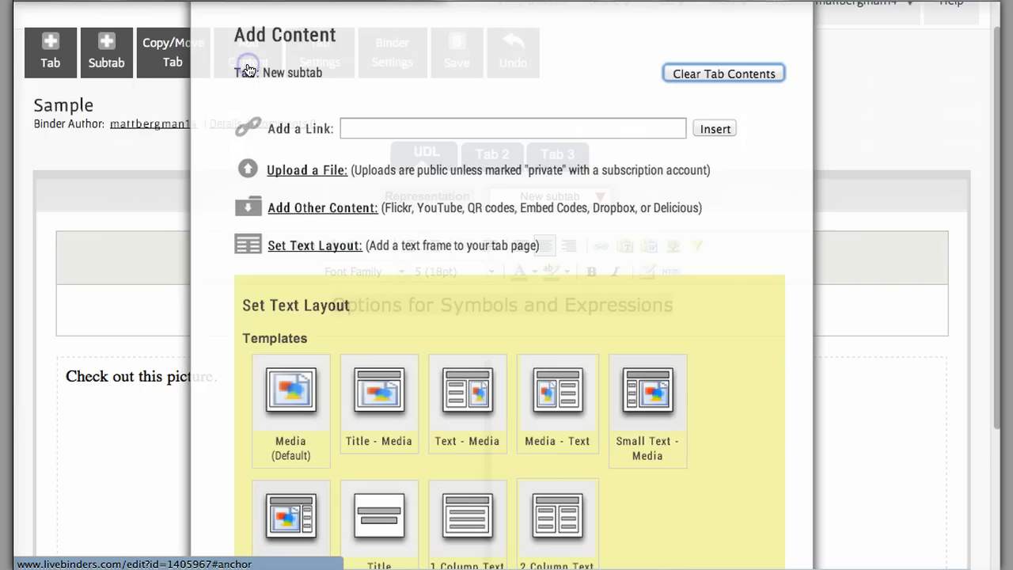
Upload the handwritten chart photo from the computer into the subtab's right pane, overwriting the previous picture.
left_click(307, 169)
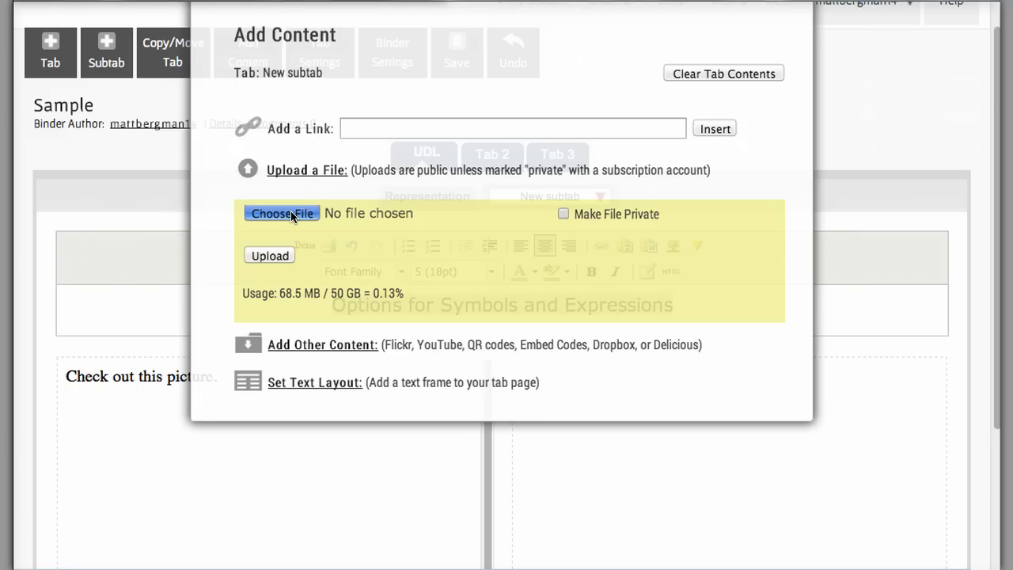
left_click(282, 213)
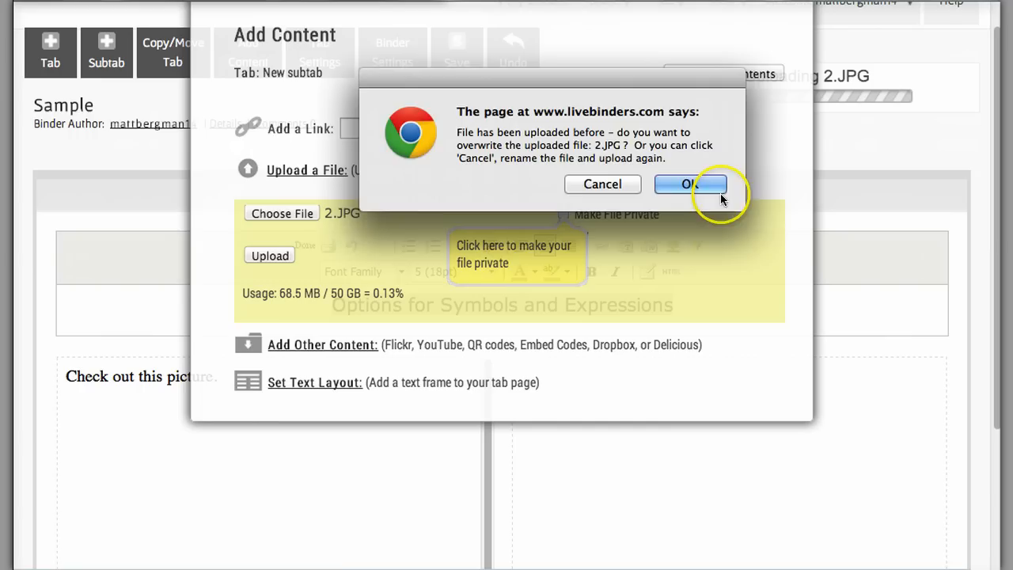
left_click(690, 184)
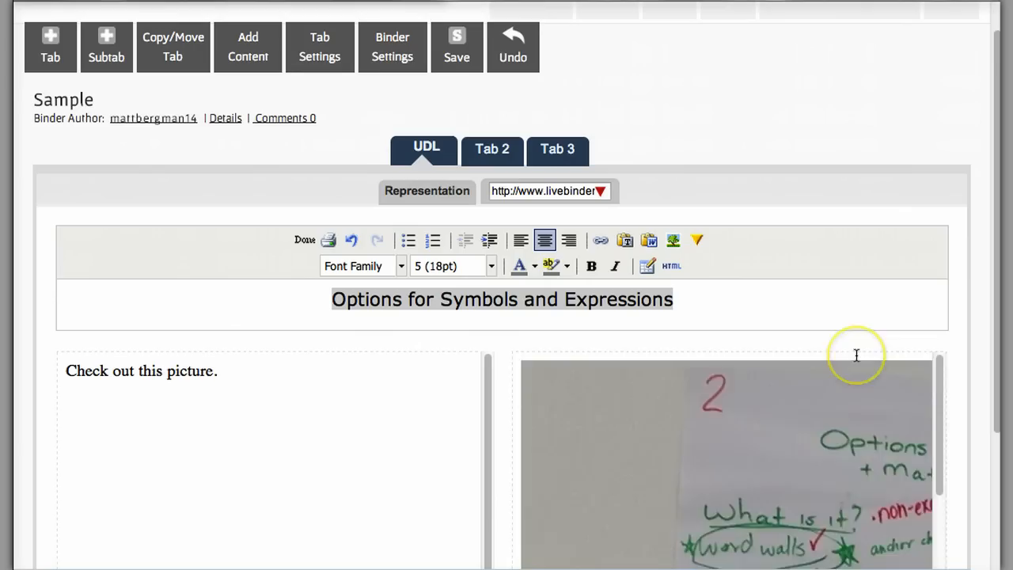
scroll("down", 3)
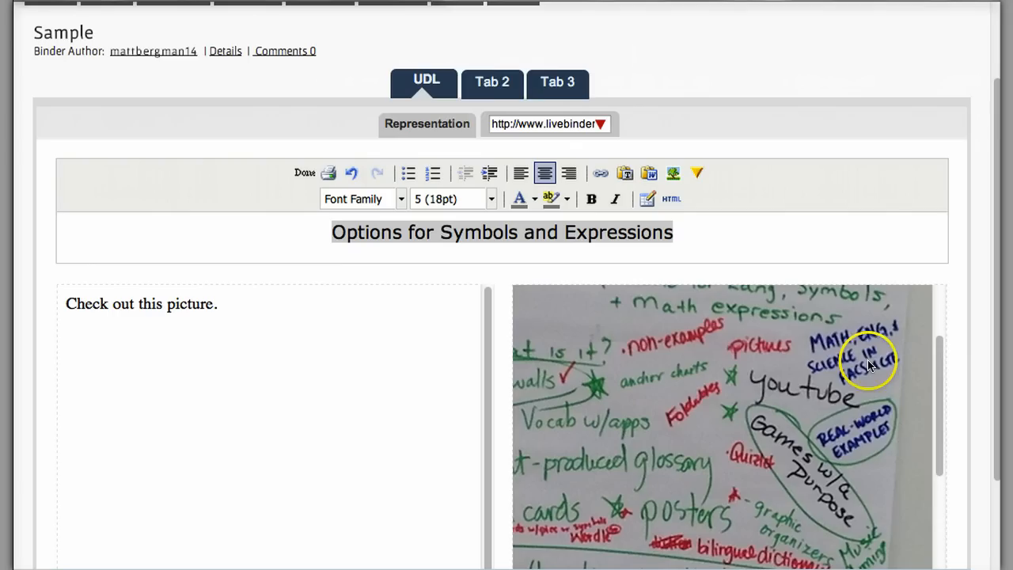
left_click(547, 124)
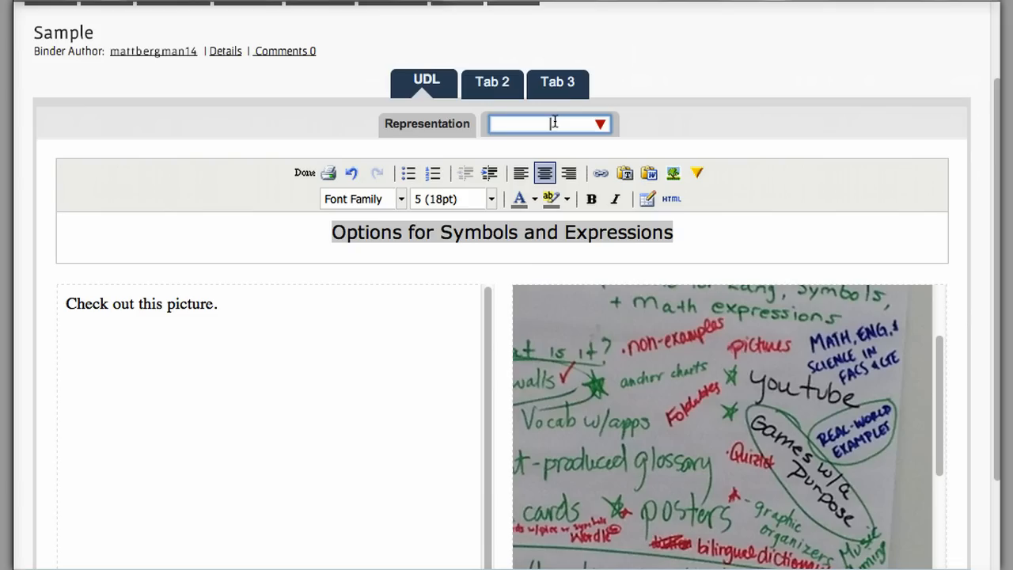
Rename the second subtab to 'Options for Symbols' and add a Directions subtab after it.
left_click(598, 123)
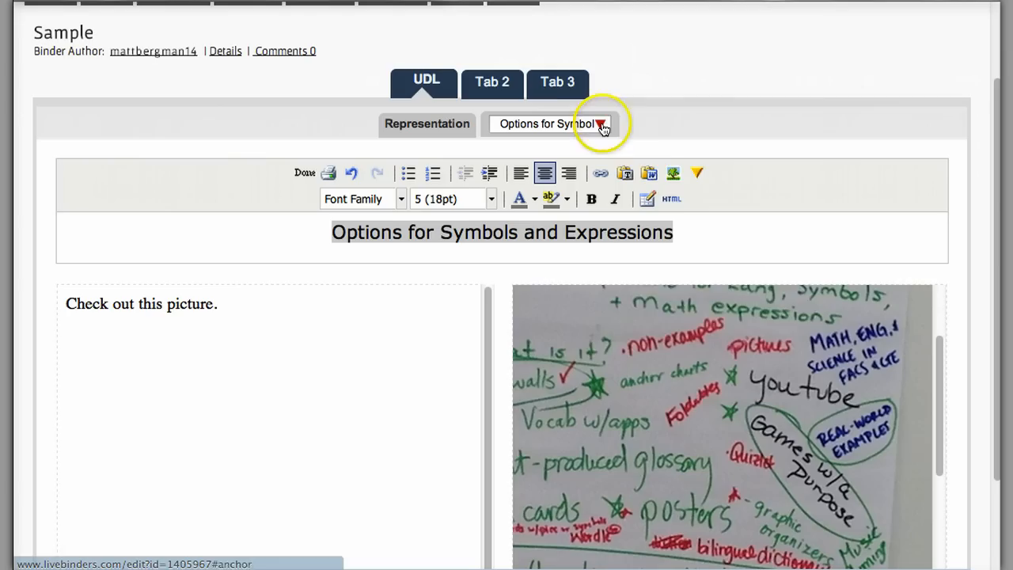
left_click(576, 123)
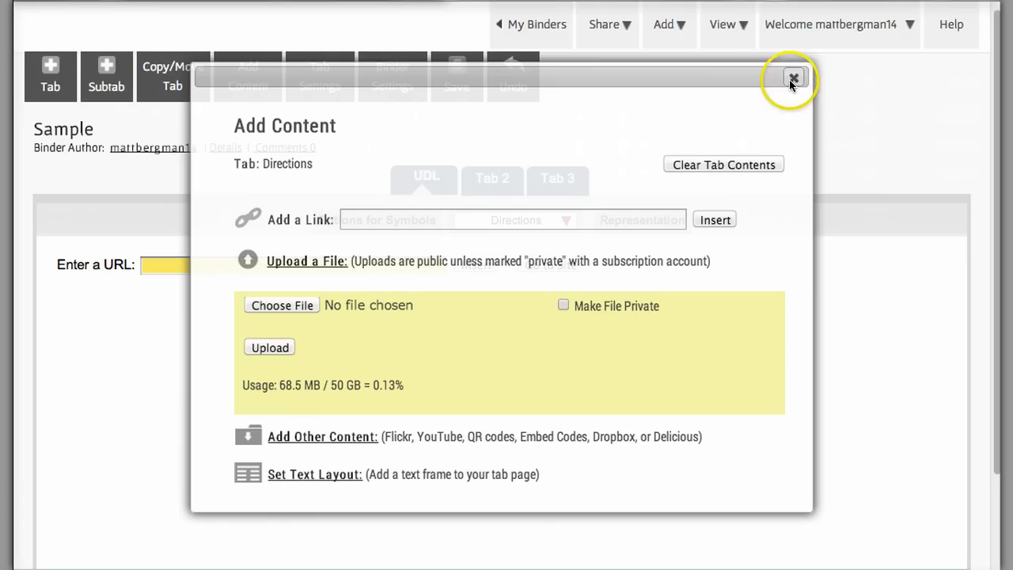
Upload the student handbook PDF from the BCM Course folder as the Directions subtab's content.
left_click(795, 78)
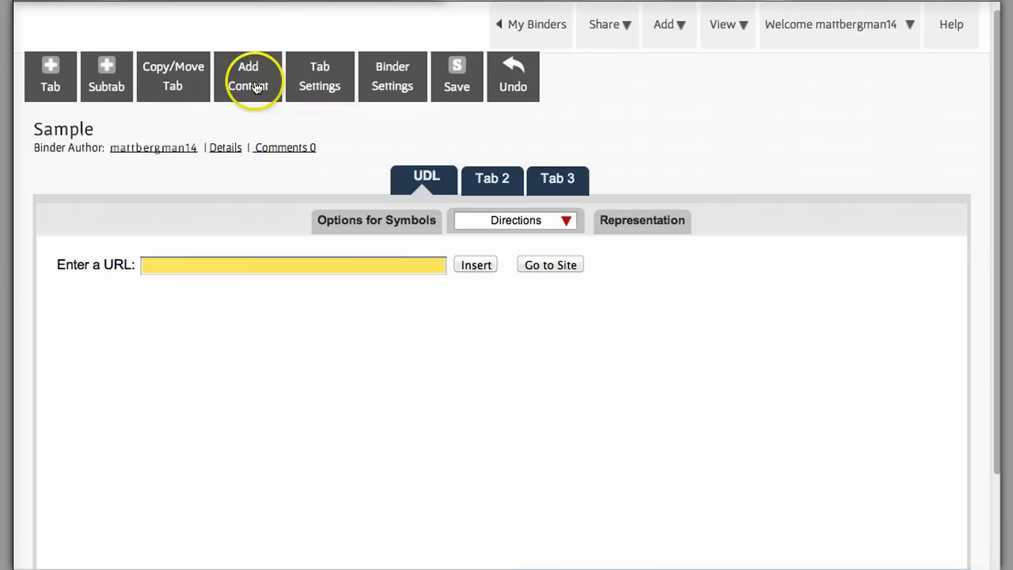
left_click(246, 76)
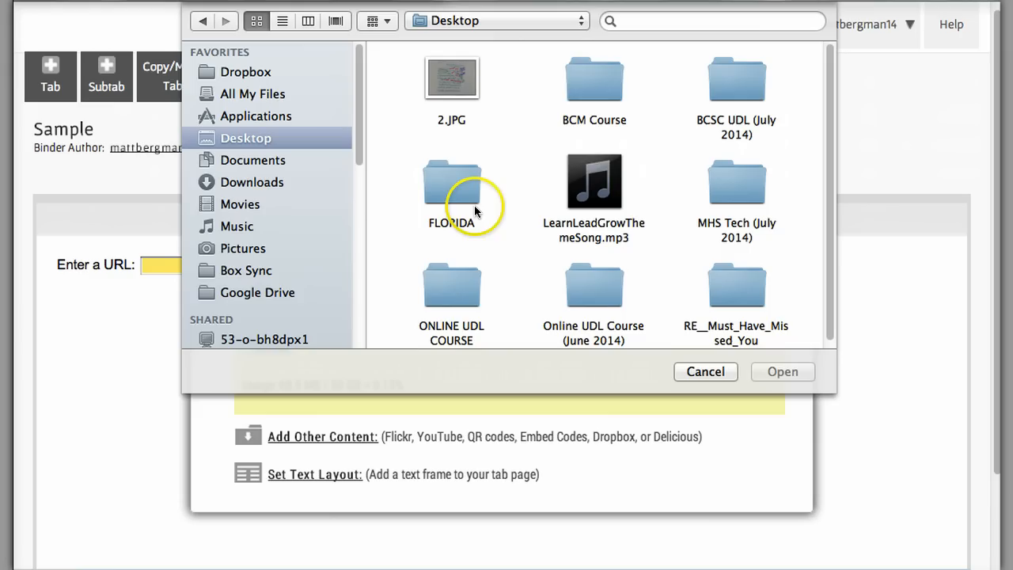
double_click(593, 79)
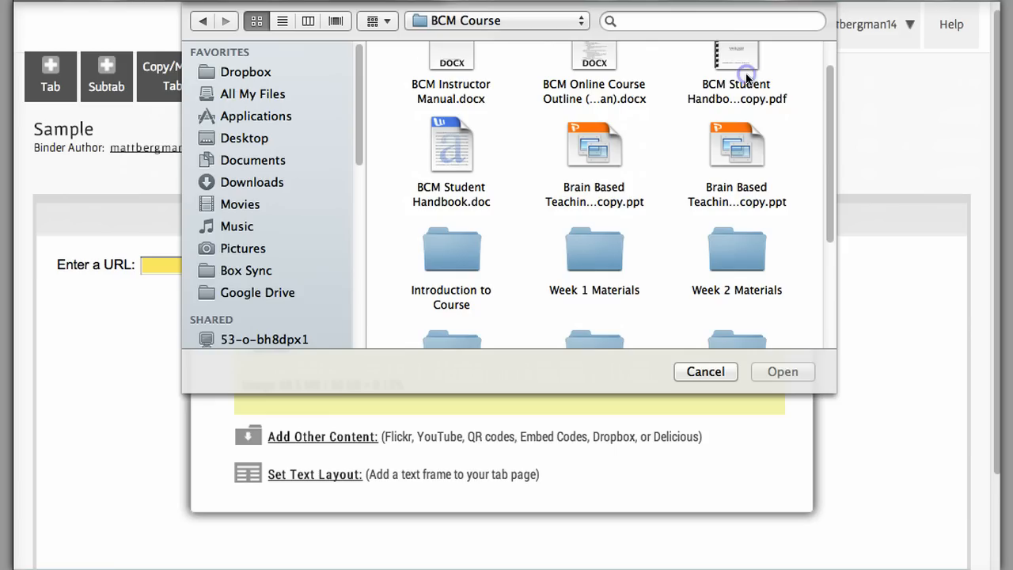
left_click(782, 371)
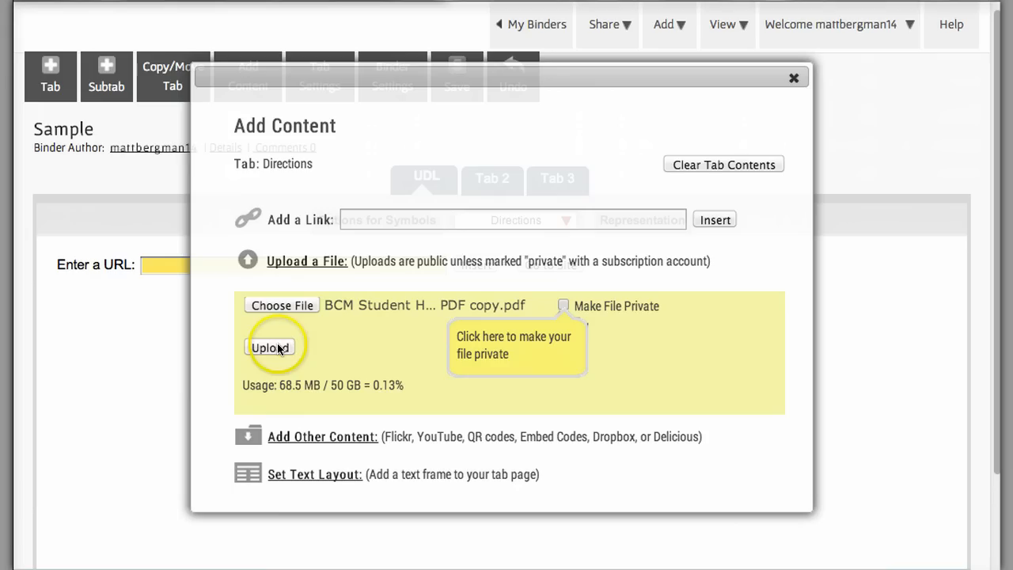
left_click(269, 347)
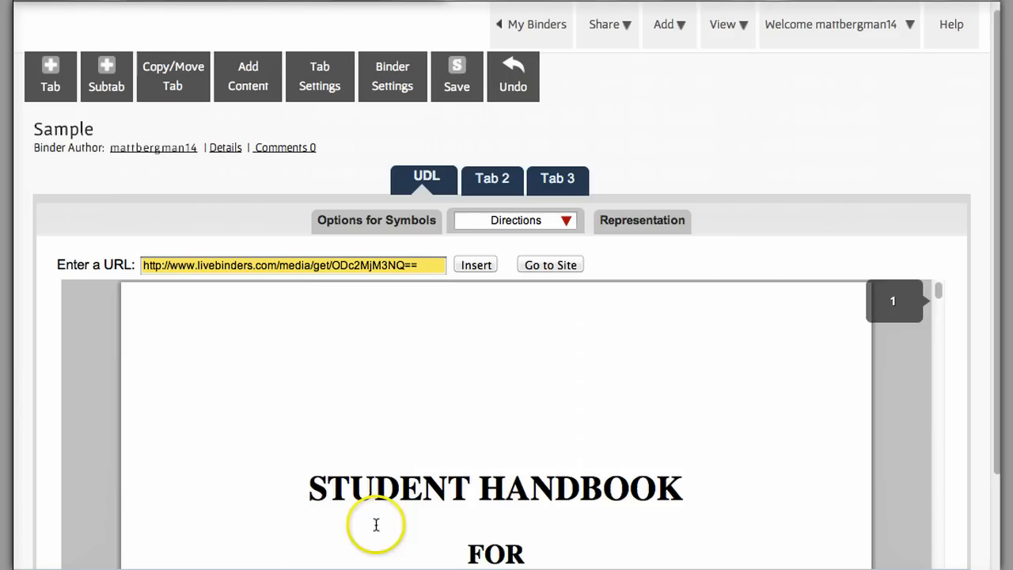
Scroll through the Student Handbook PDF in the Directions subtab and return to the UDL tab.
scroll("down", 3)
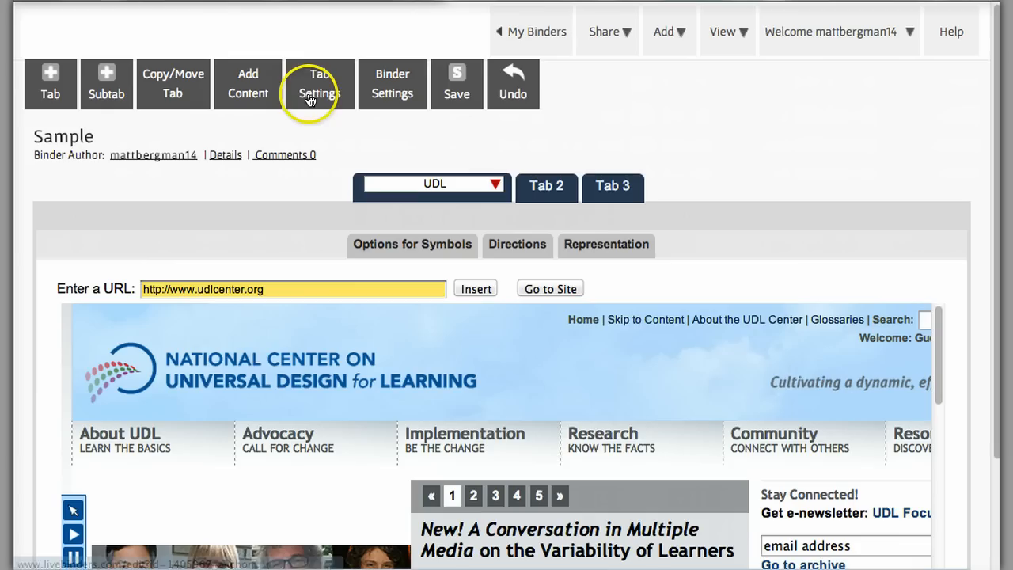
Look at the UDL tab's Tab Settings, then bring up Binder Settings for 'Sample'.
left_click(320, 82)
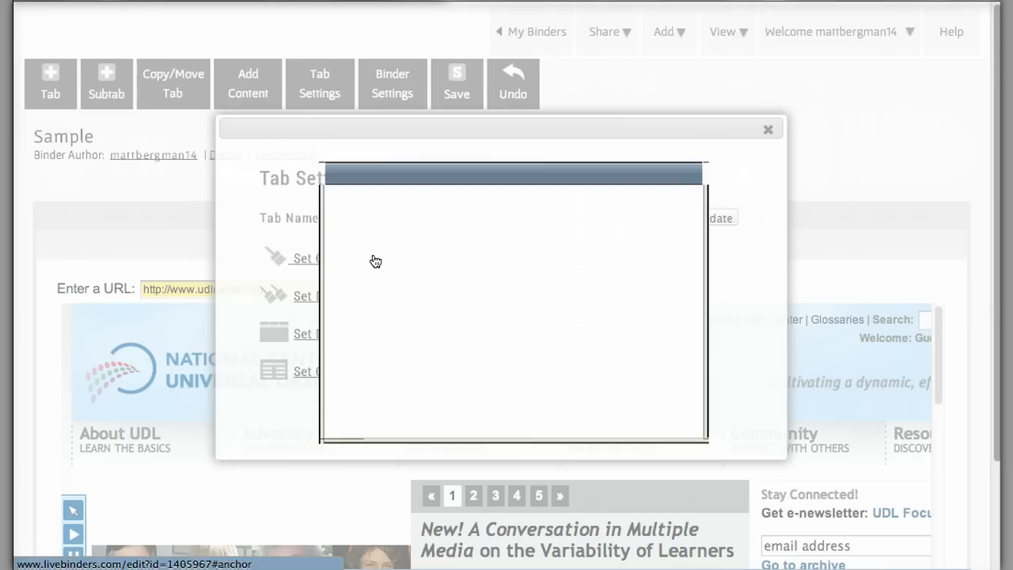
left_click(392, 82)
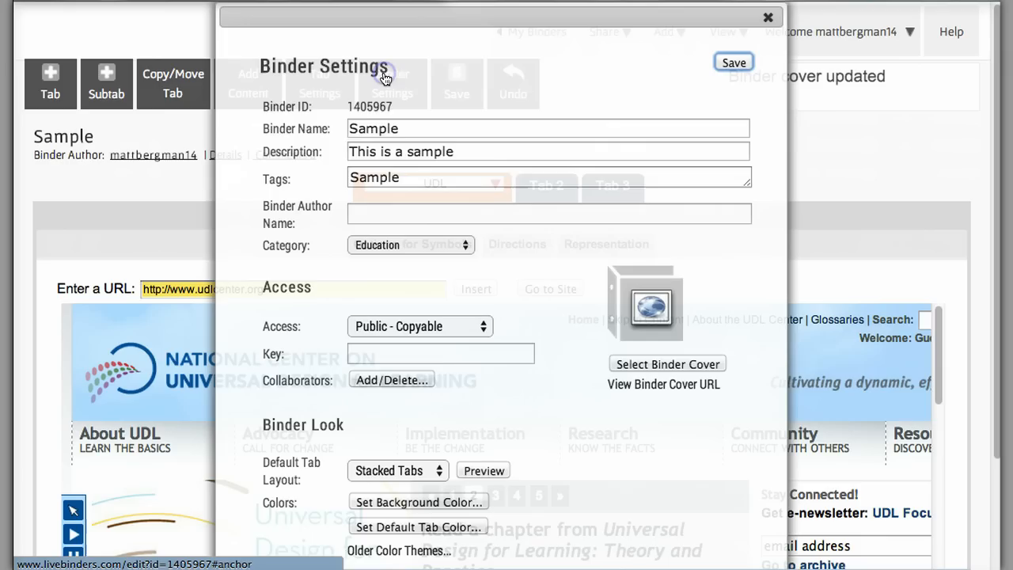
Change the binder's Default Tab Layout to Side Tabs and preview it before colouring the tab orange and saving.
scroll("down", 3)
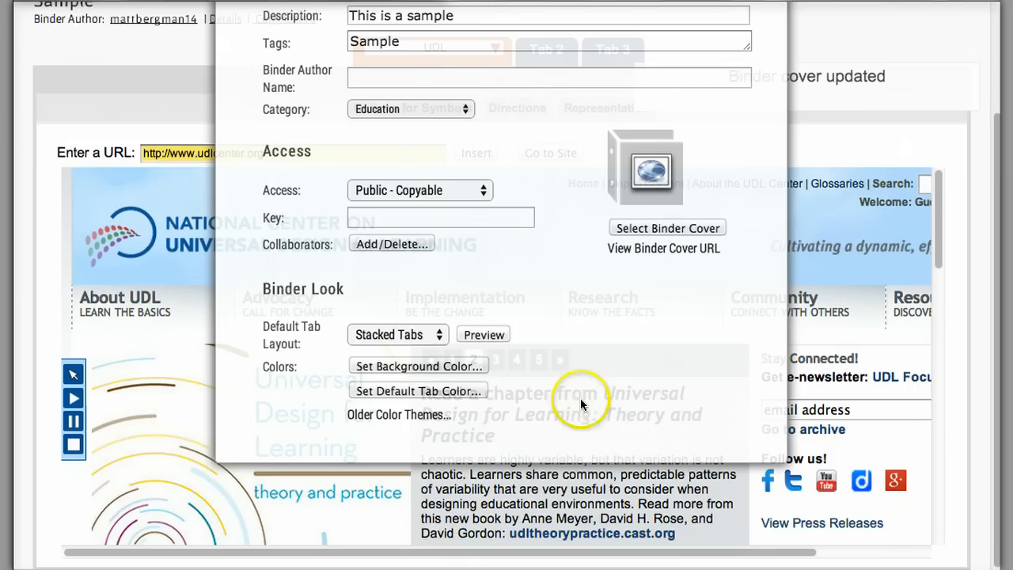
left_click(398, 334)
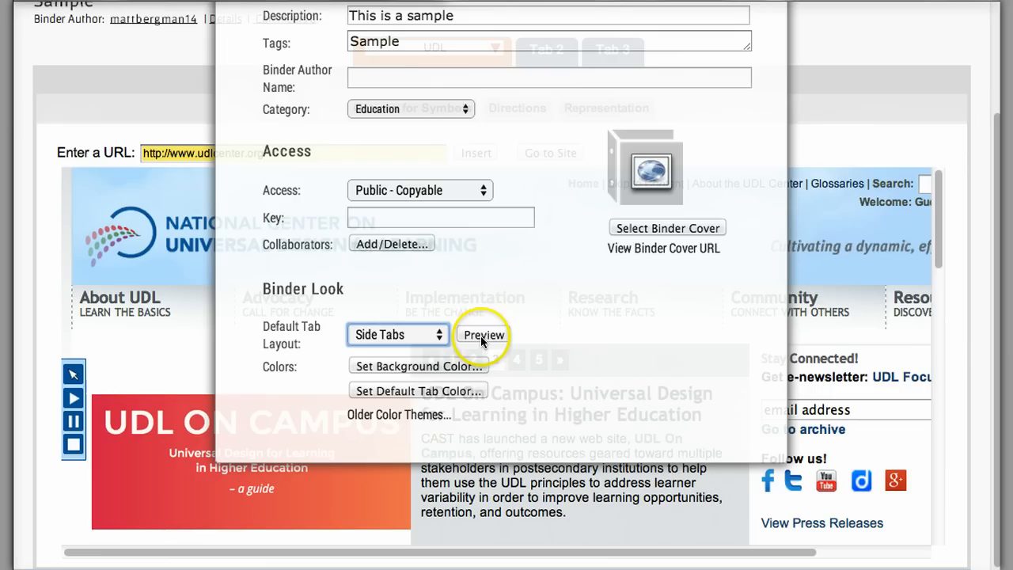
left_click(484, 336)
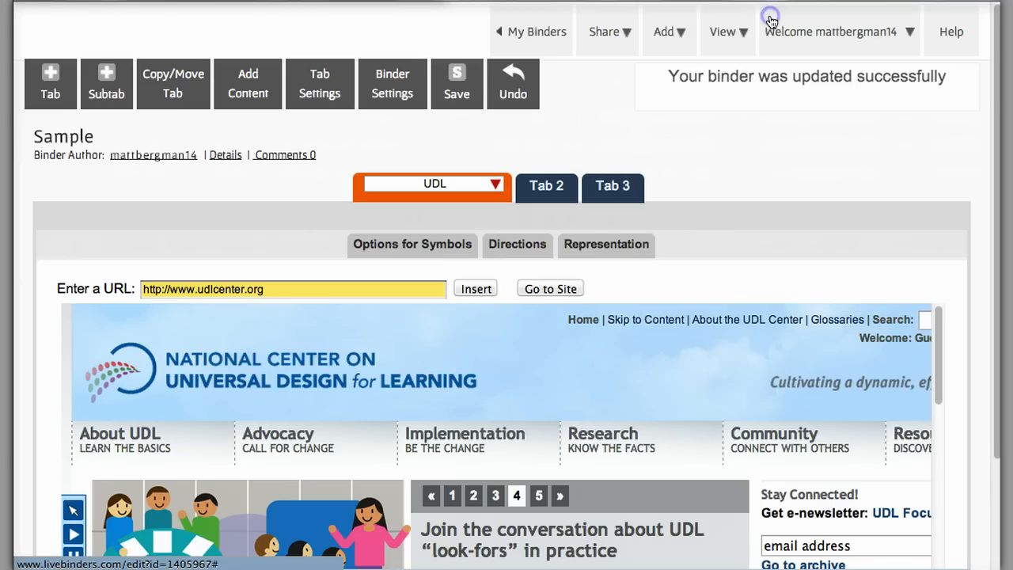
Reveal the binder's Share options: link/embed, email, Tweet, Facebook, Pinterest, Google +1, Plurk.
left_click(603, 31)
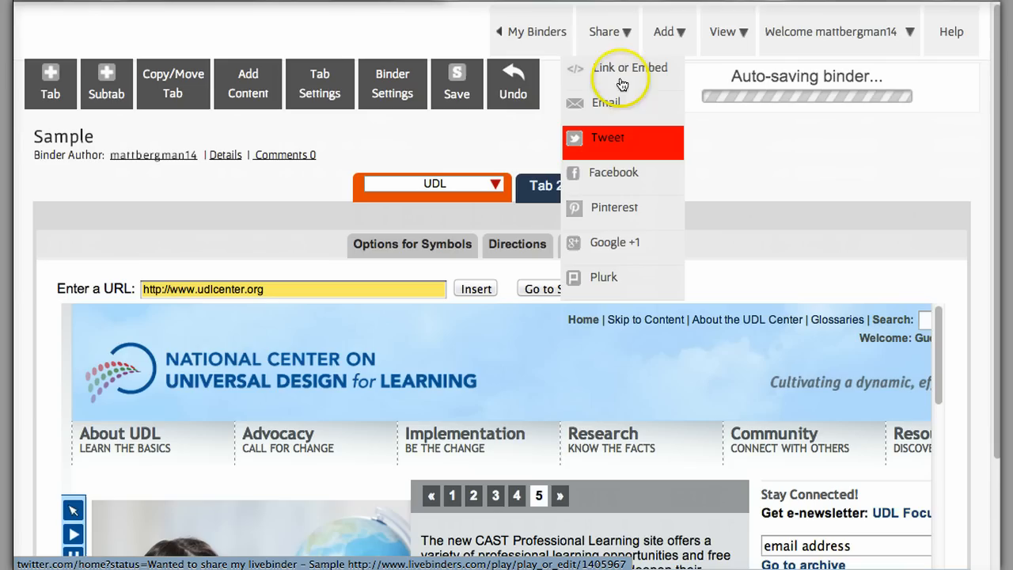
Show the Link or Embed window, select the Link to Binder URL, and dismiss it.
left_click(630, 66)
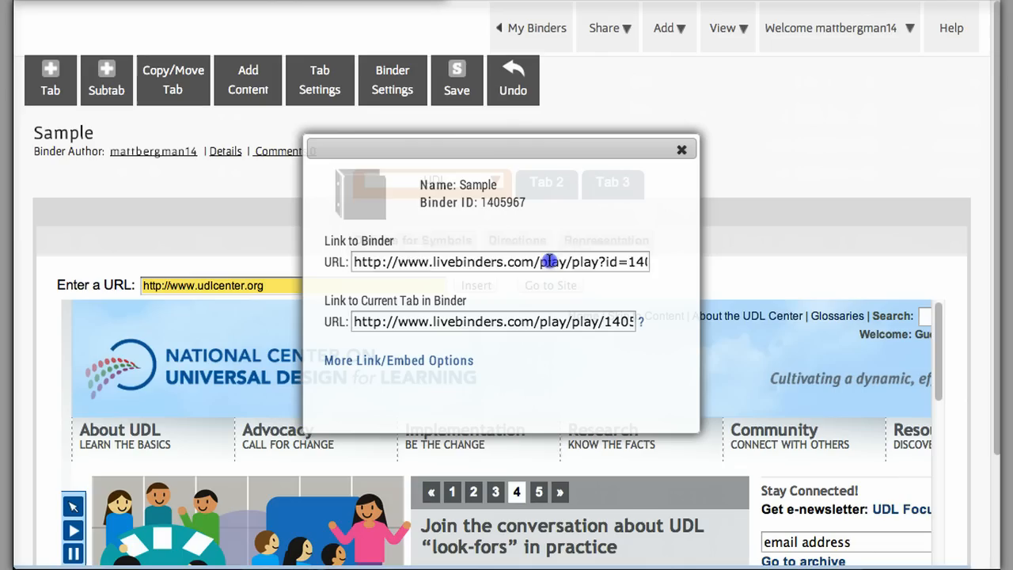
triple_click(500, 261)
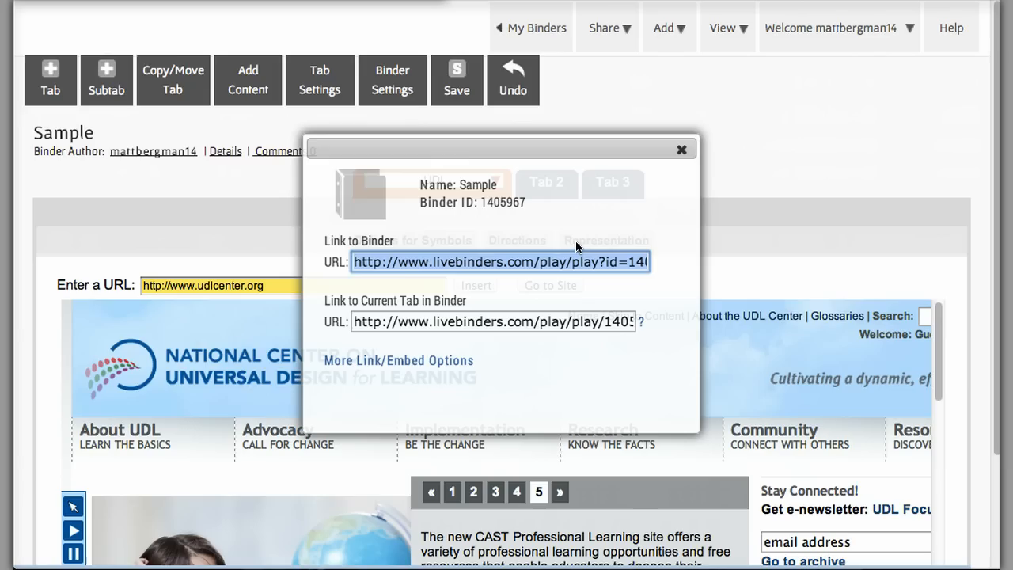
left_click(681, 149)
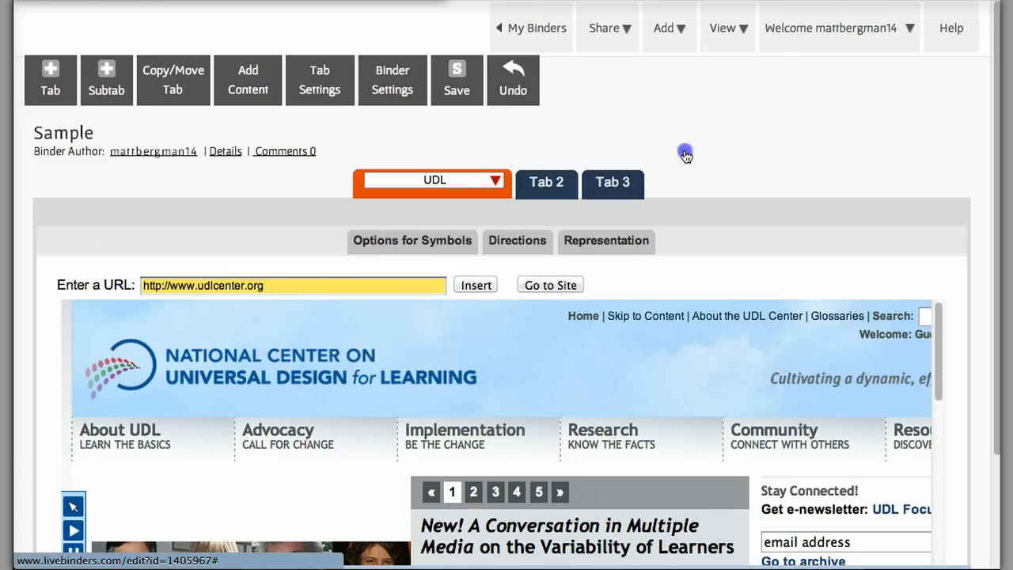